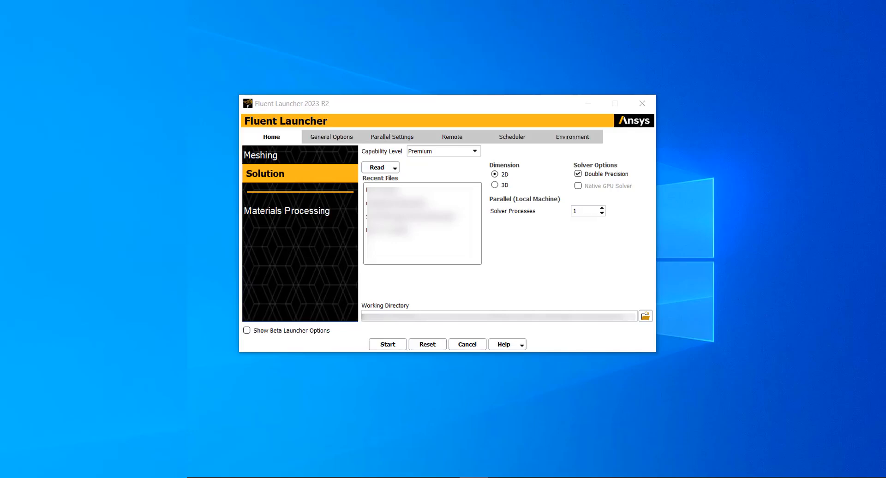
mouse_move(452, 181)
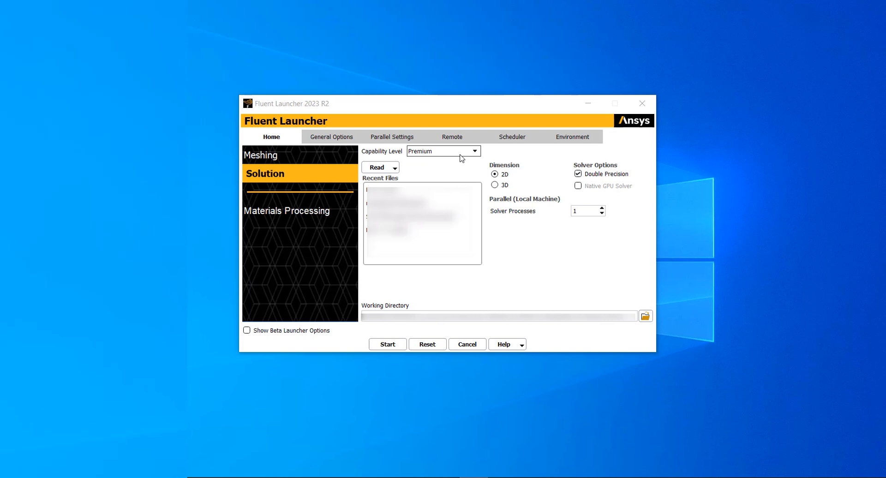
Step: Switch the Fluent Launcher capability level to Enterprise
click(473, 151)
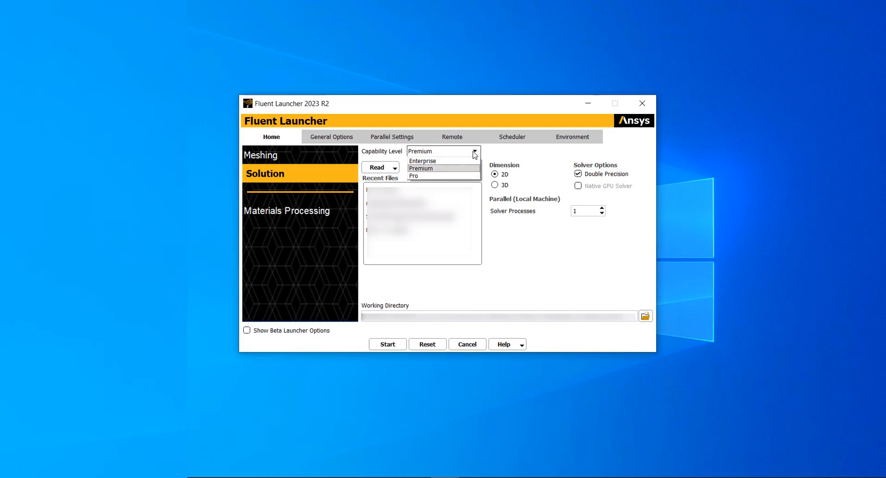
click(421, 160)
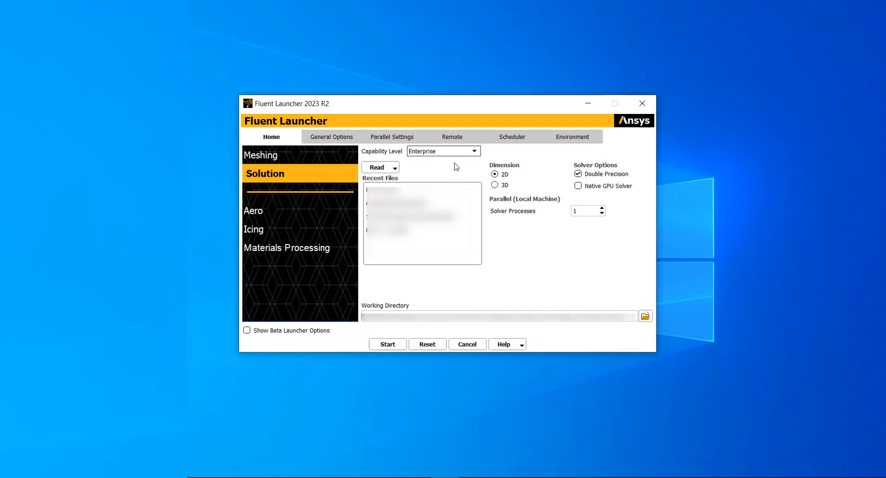
mouse_move(613, 172)
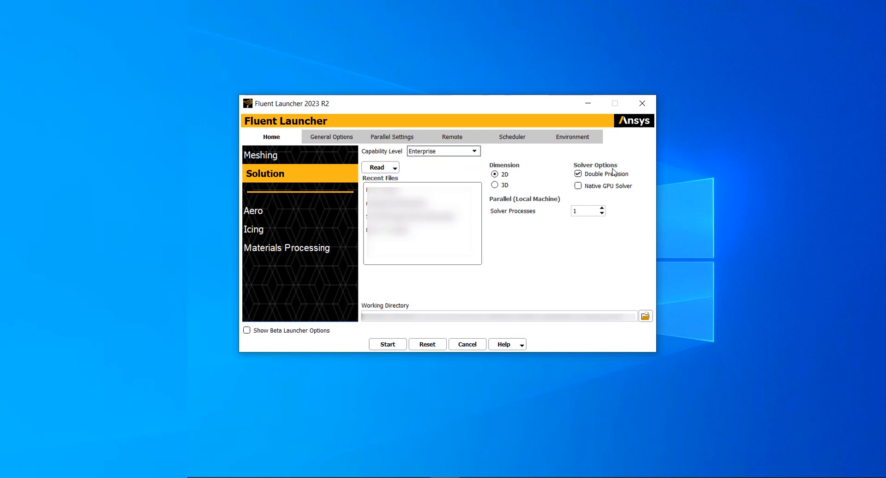
mouse_move(578, 187)
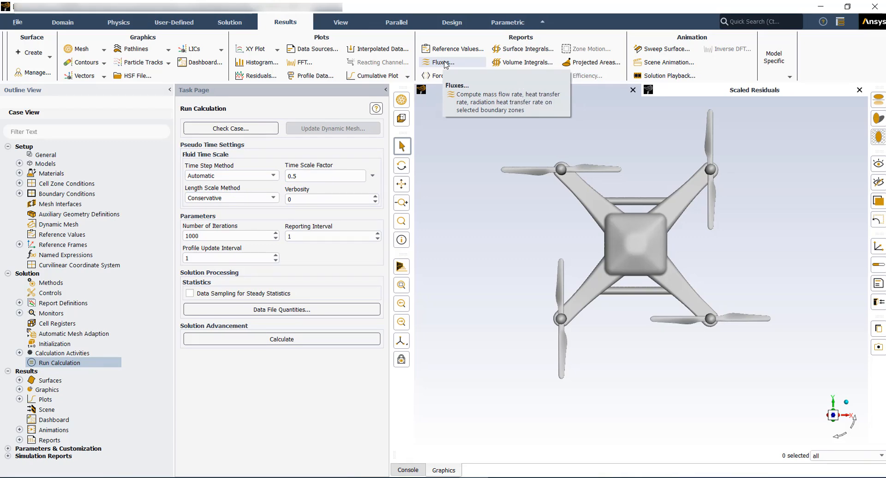
Step: Compute the outlet mass flow rate flux report, about 0.00104 kg/s, and close it
click(446, 63)
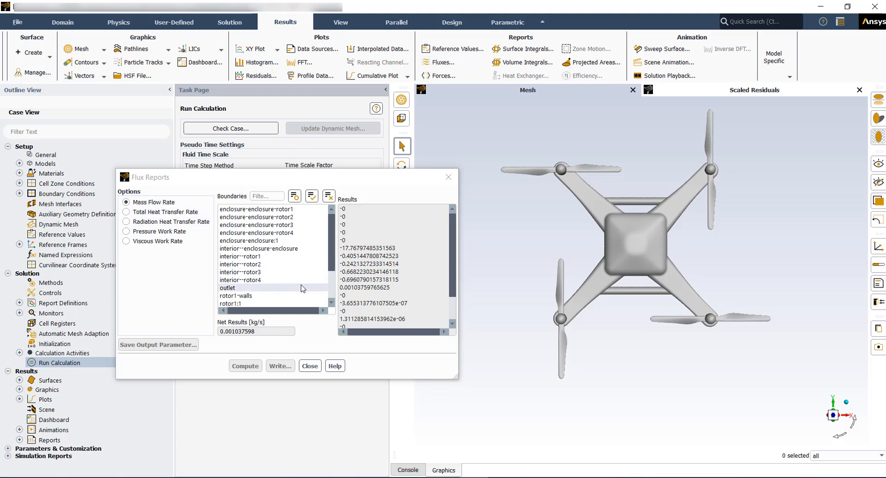
click(236, 295)
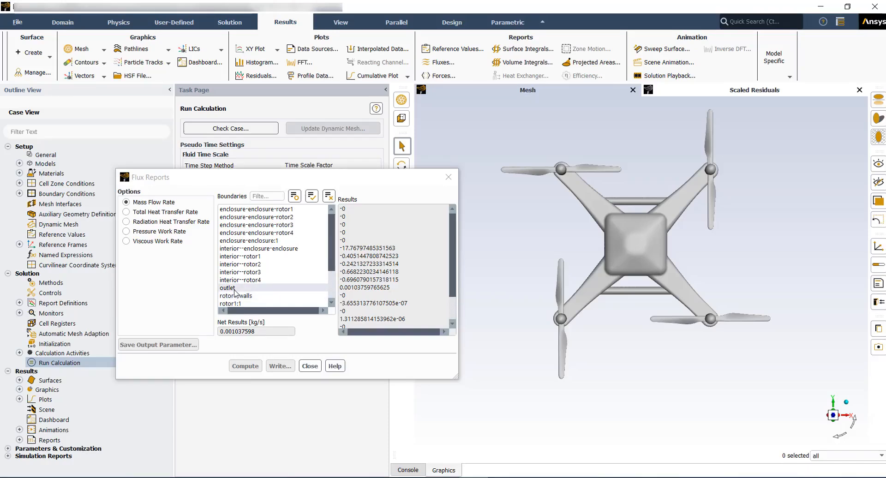
click(227, 288)
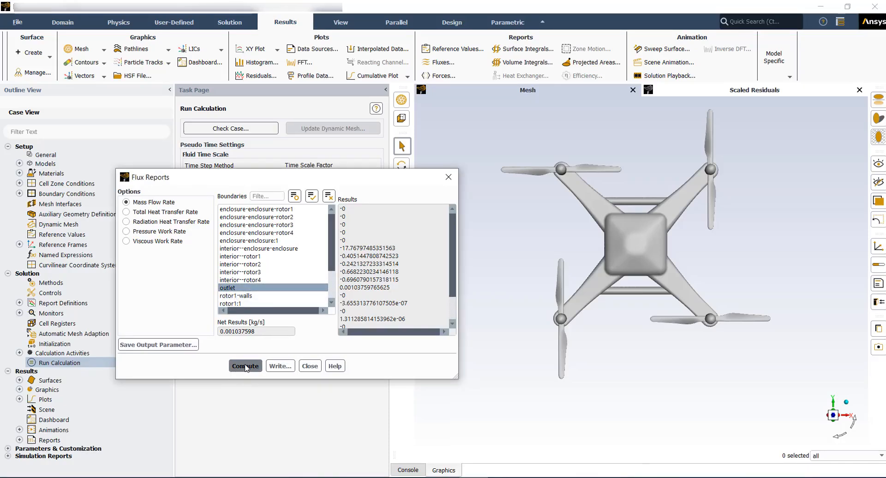
click(244, 366)
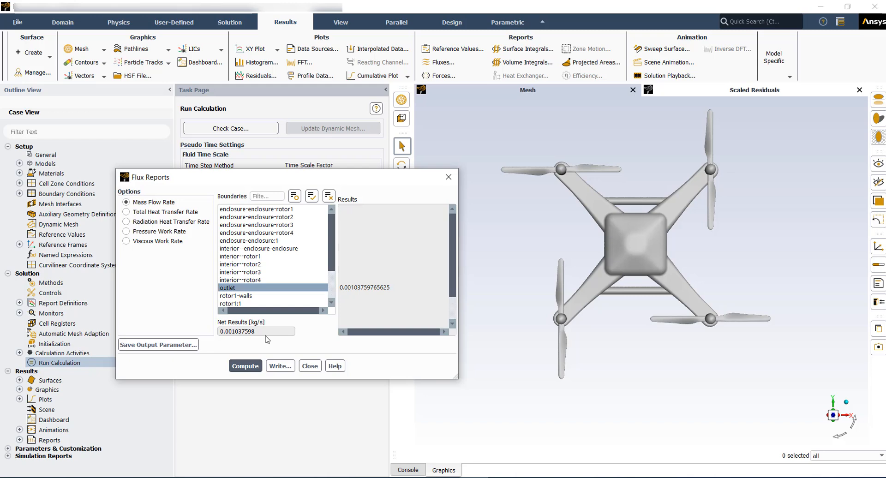
click(309, 365)
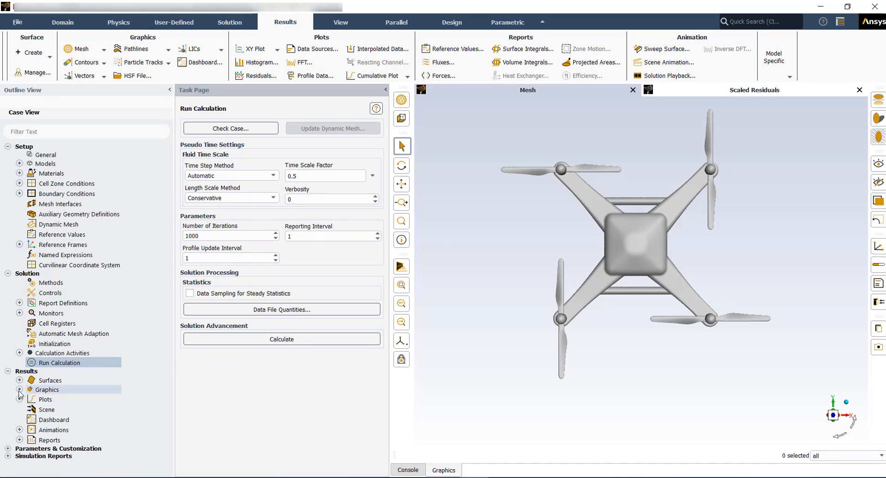
Step: Expand Graphics in the outline tree and open new contour definition contour-3
click(20, 389)
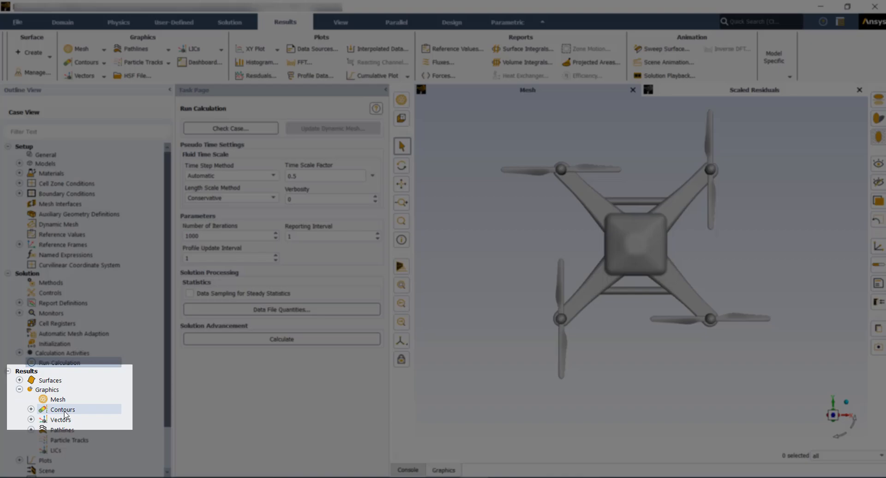
click(31, 410)
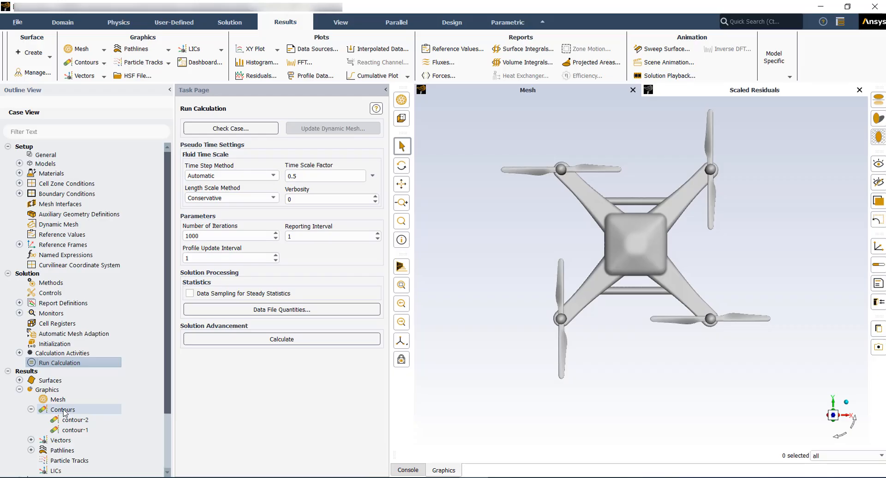
click(31, 409)
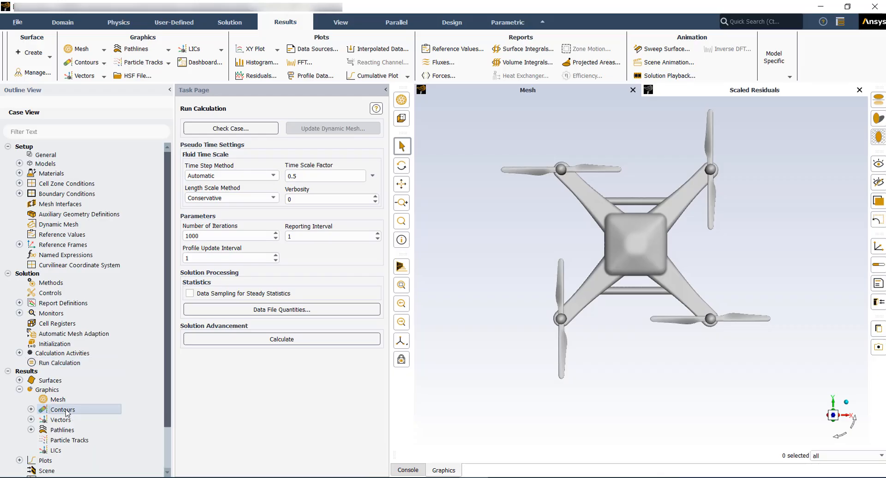
double_click(63, 409)
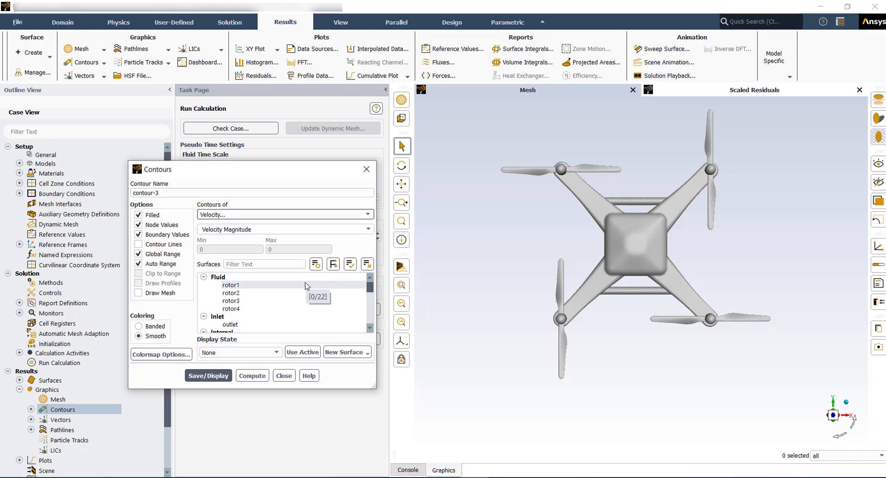
mouse_move(262, 297)
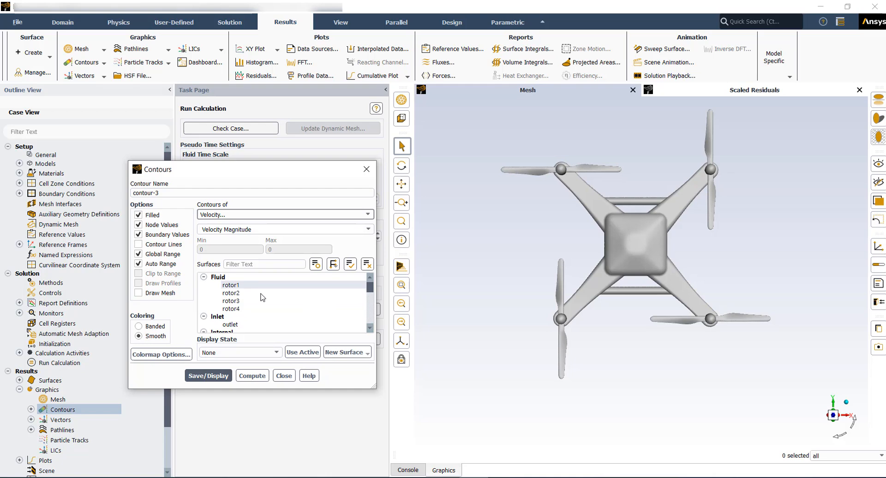
mouse_move(249, 287)
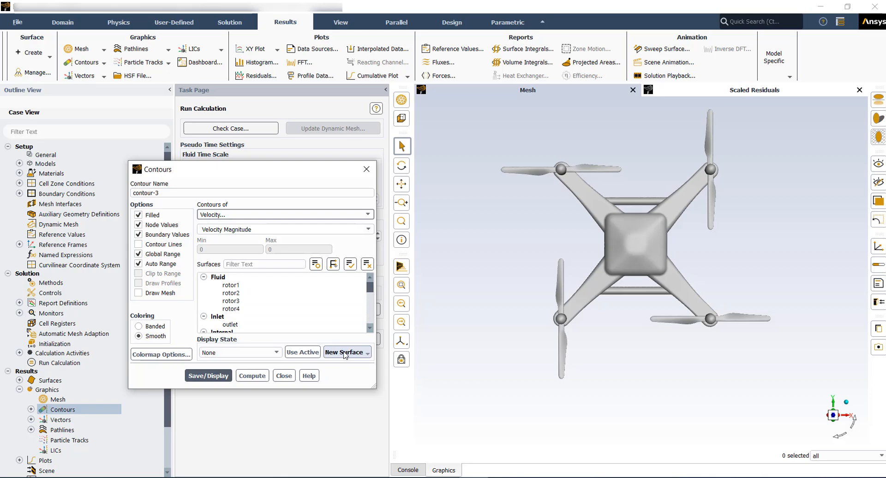
Step: Create YZ plane plane-5 and display contour-3 velocity magnitude on it
click(344, 352)
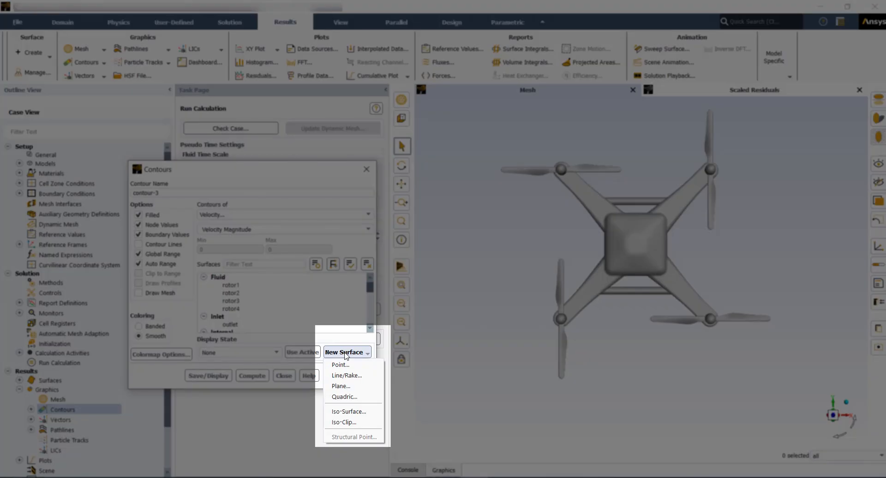
click(341, 385)
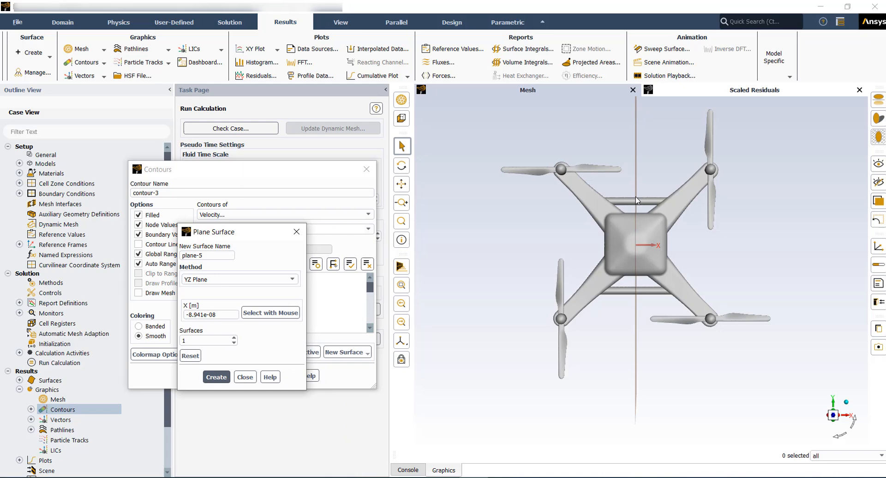
mouse_move(418, 370)
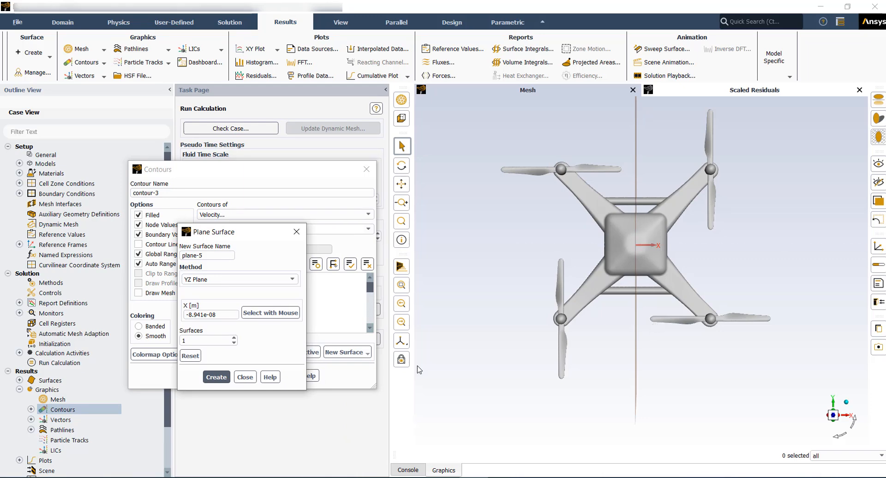
click(245, 376)
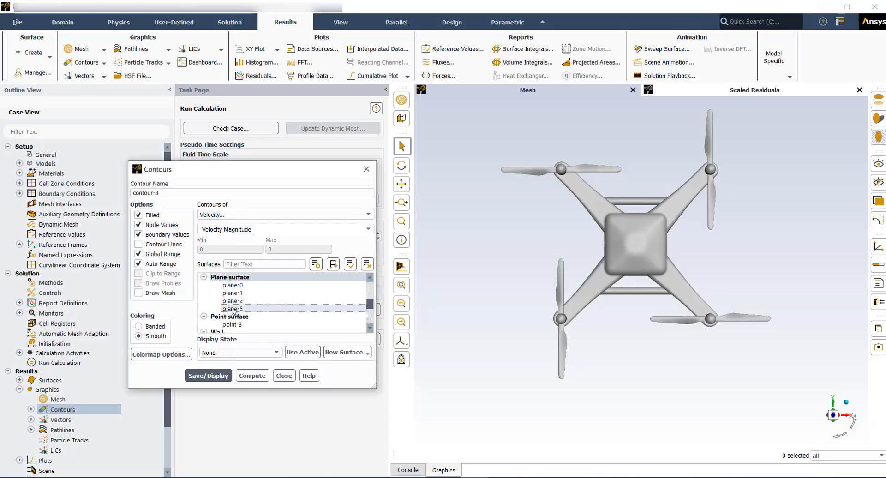
click(208, 374)
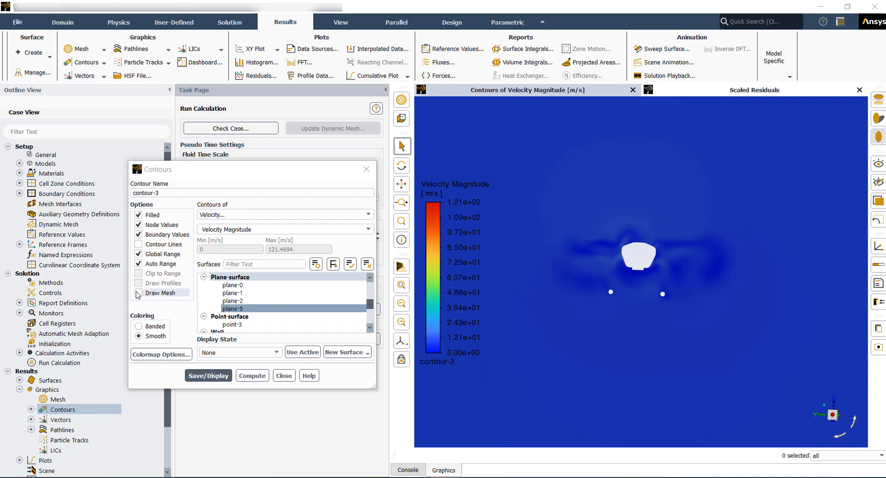
Step: Overlay the drone's wall mesh on the plane-5 velocity magnitude contour
click(138, 293)
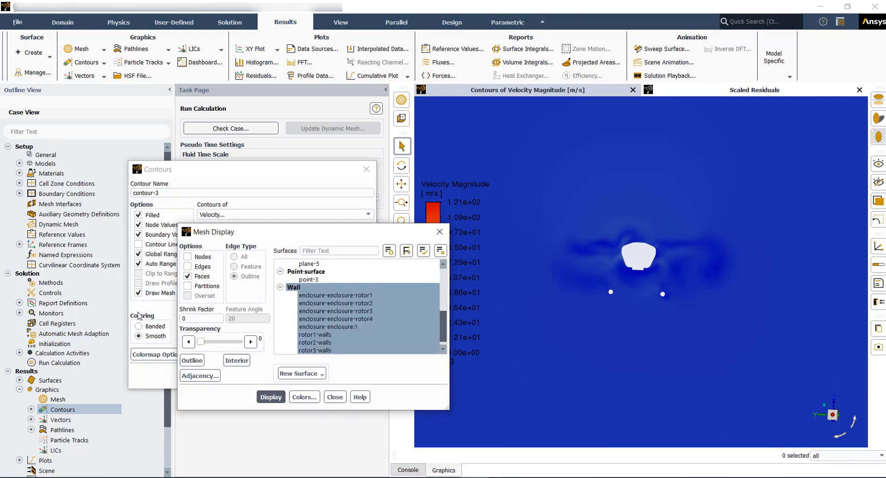
click(294, 287)
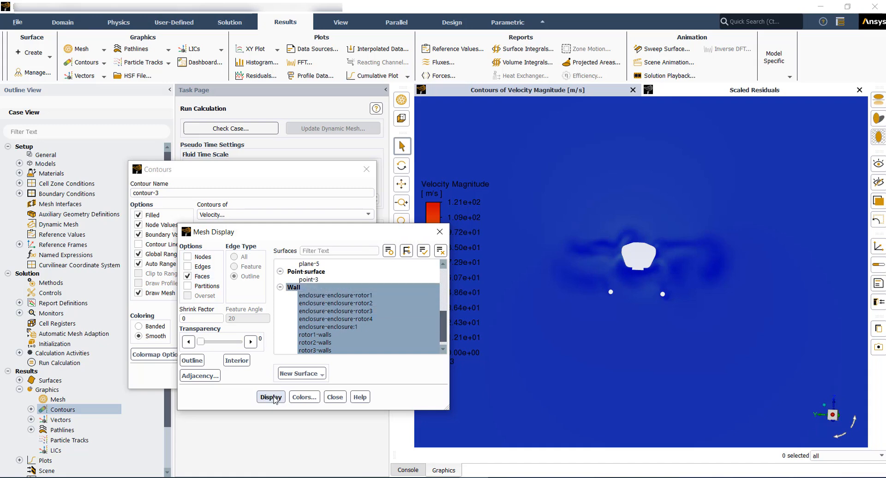
click(271, 397)
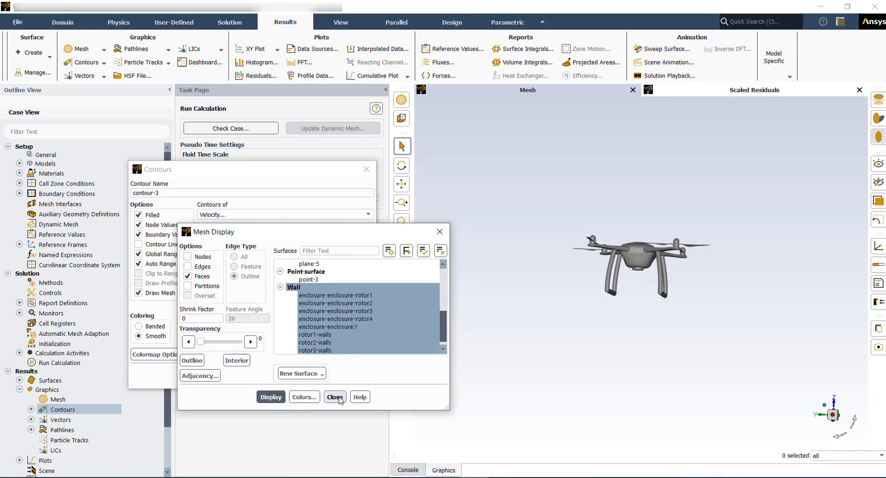
click(335, 396)
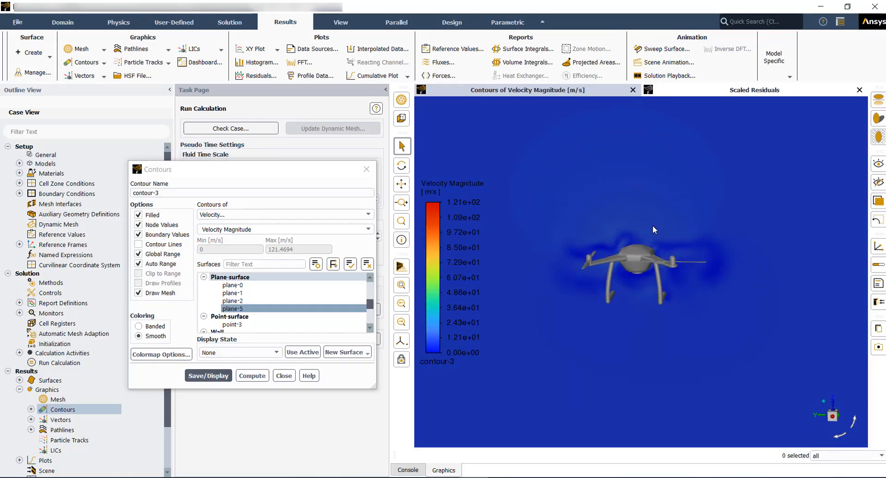
mouse_move(658, 227)
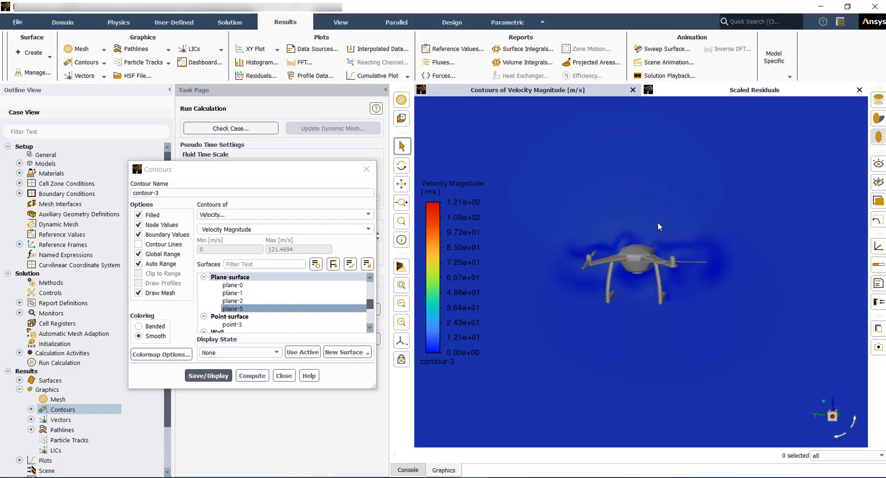
Step: Turn off Global Range, redisplay the velocity contour, and rename it velocity
click(139, 254)
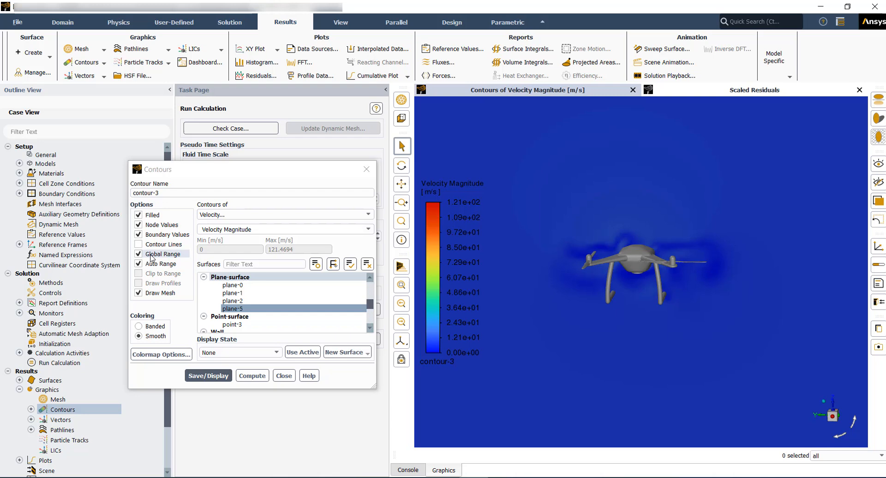
mouse_move(158, 259)
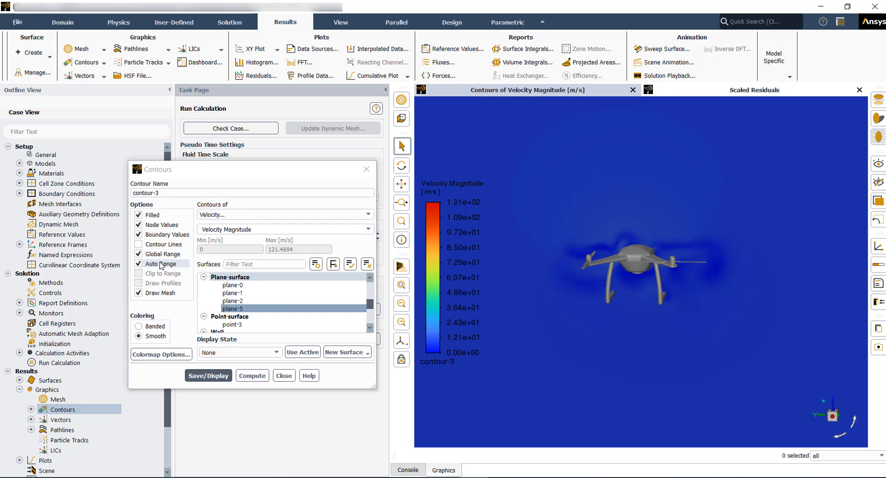
click(138, 254)
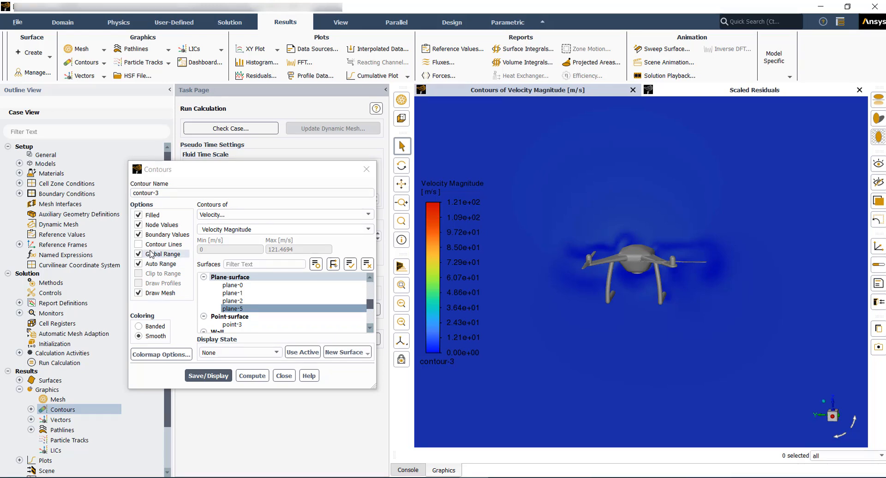
click(138, 253)
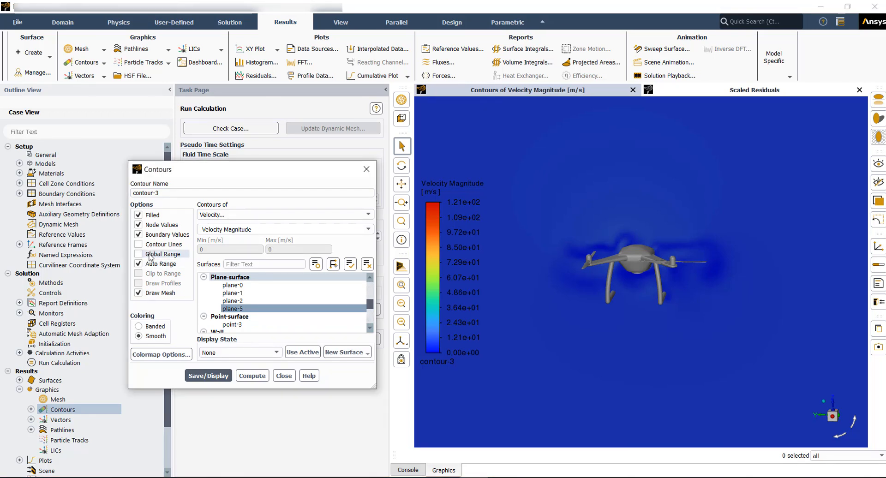
click(139, 254)
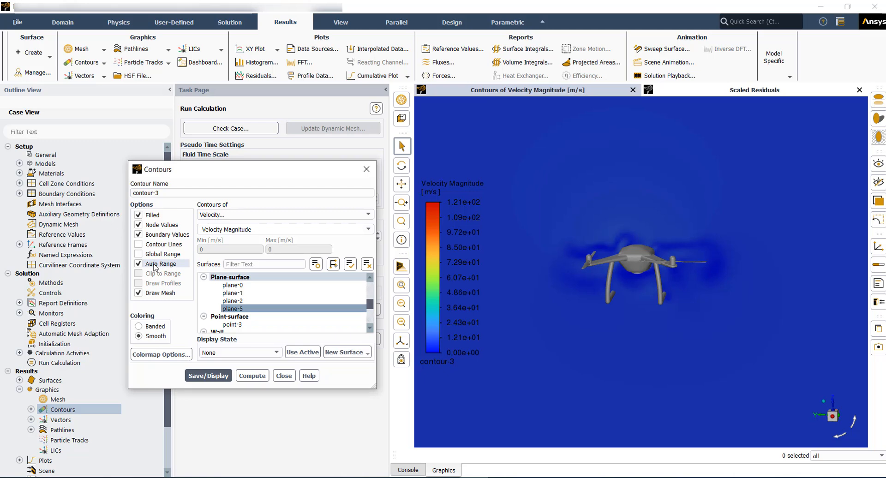
mouse_move(154, 268)
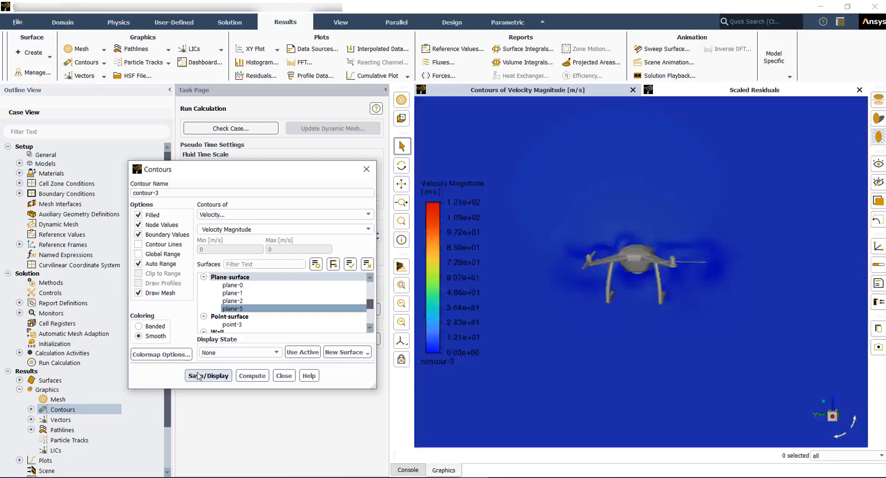
click(208, 375)
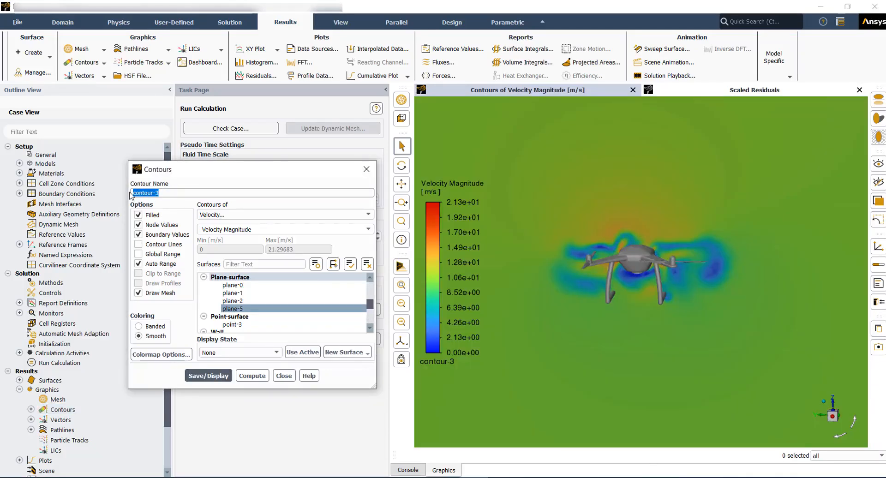
text(ve)
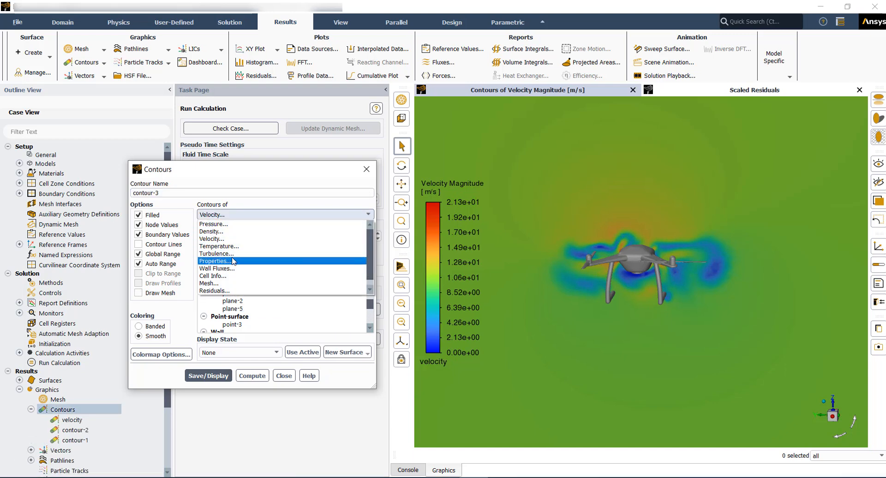
Step: Display wall shear stress contours on the drone's Wall surfaces, then close the dialog
click(214, 224)
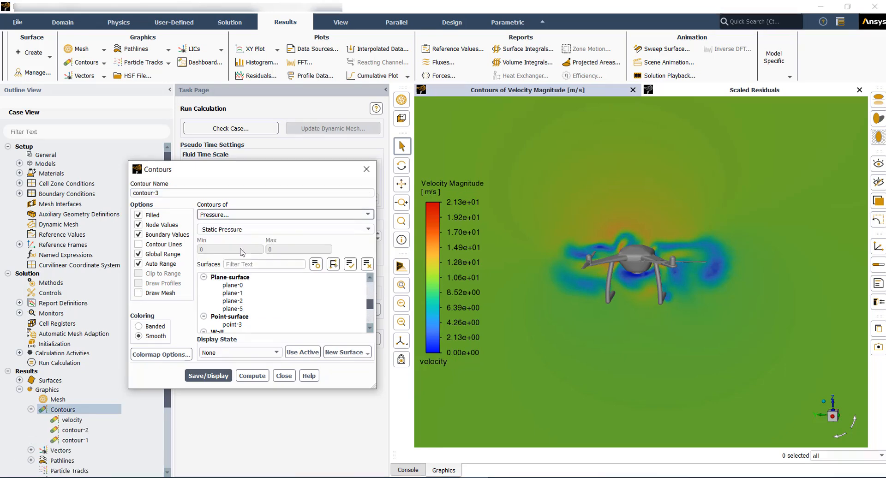
scroll(down, 3)
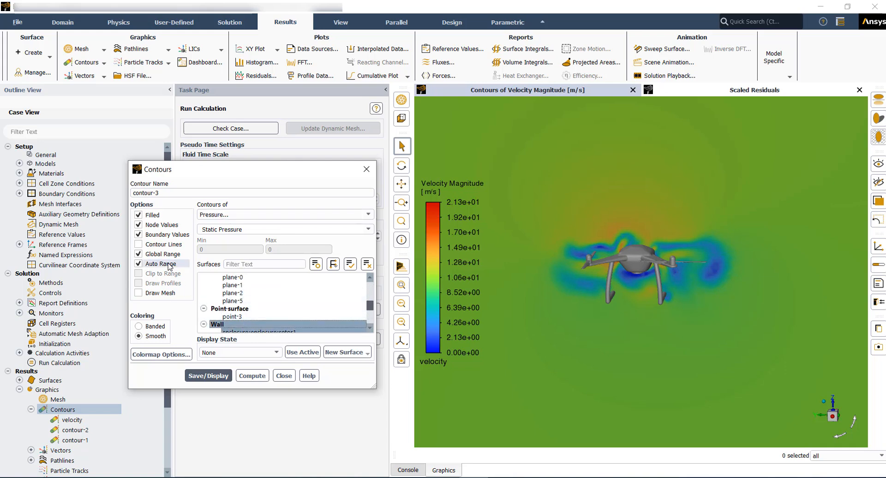
click(369, 214)
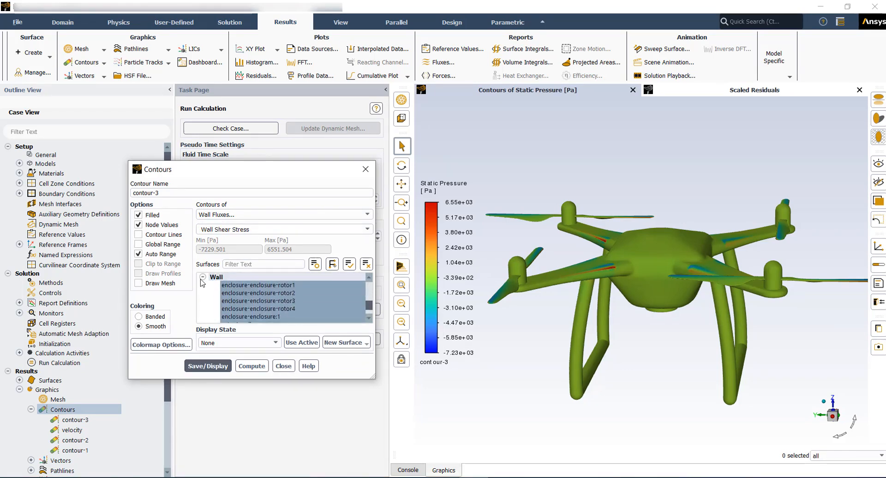
click(208, 365)
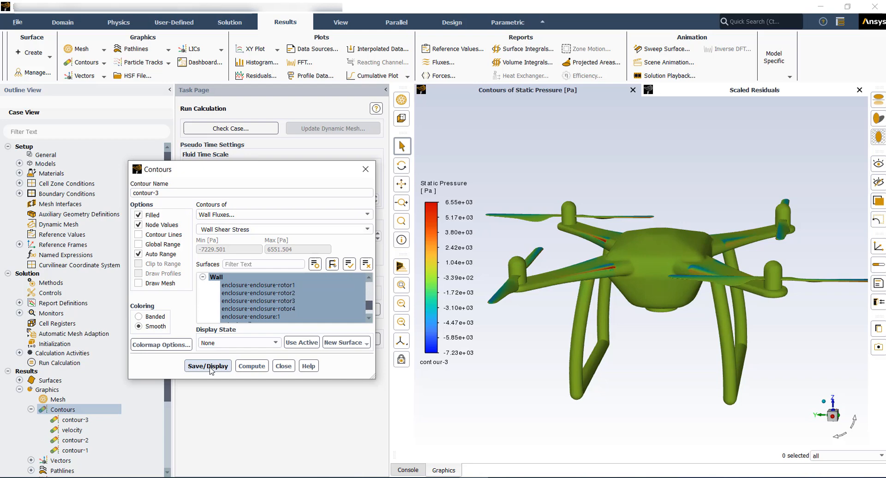
click(208, 365)
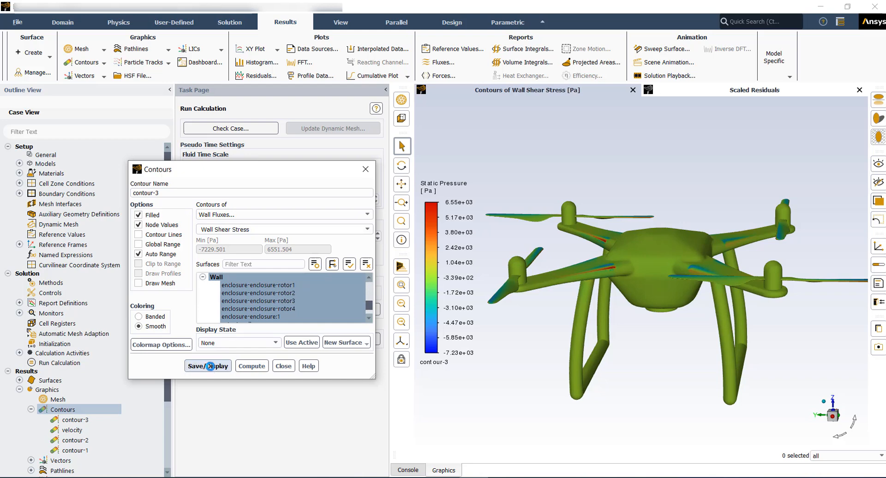
click(207, 365)
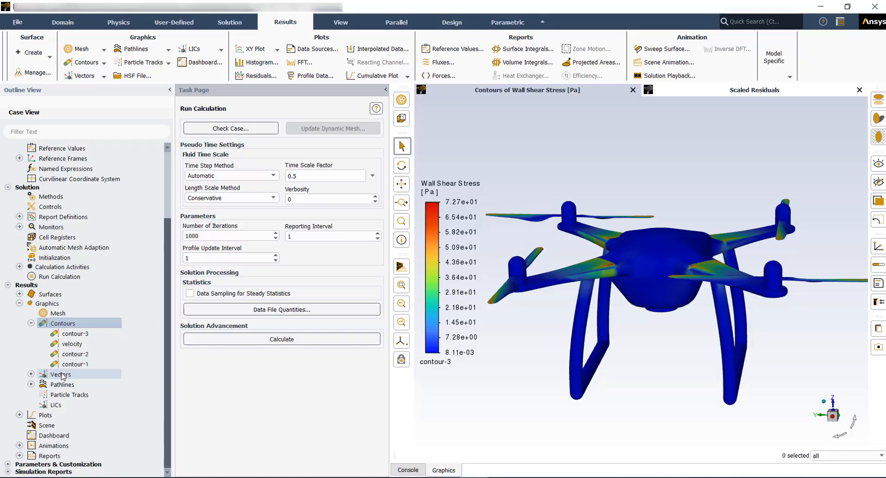
Step: Display vector-2 velocity vectors on plane-0, coloured by velocity magnitude, as plain arrows
double_click(60, 374)
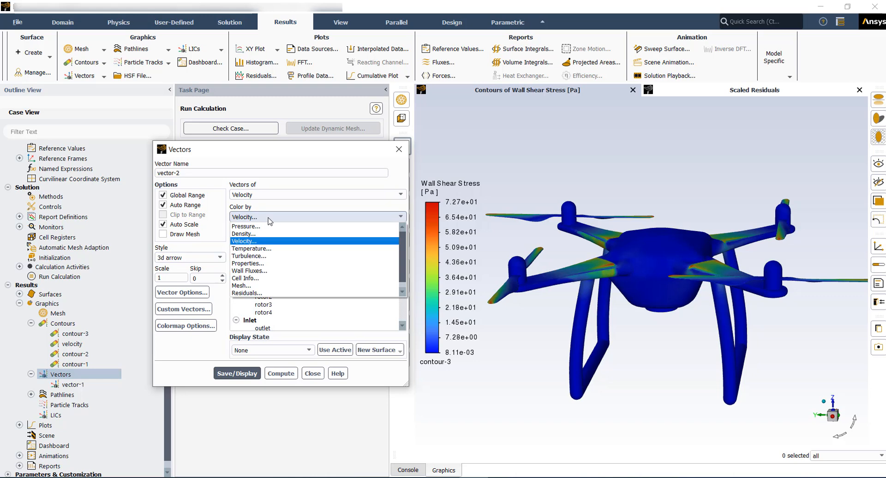
click(244, 241)
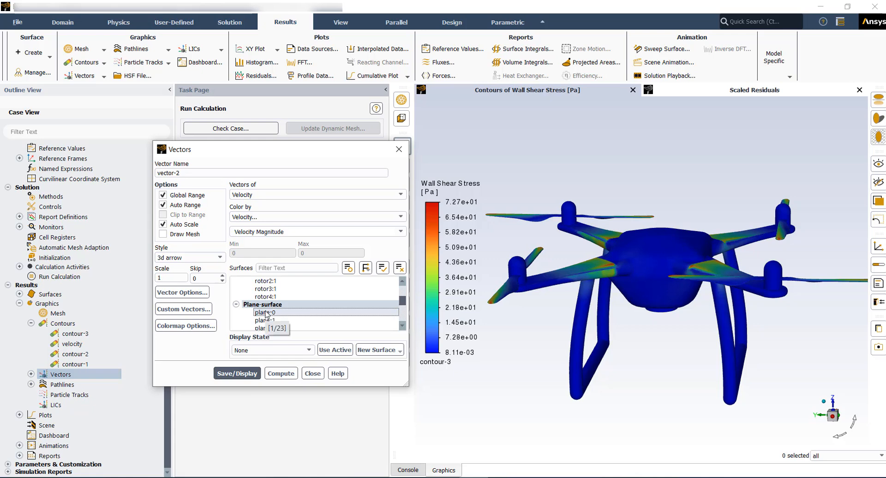
click(265, 312)
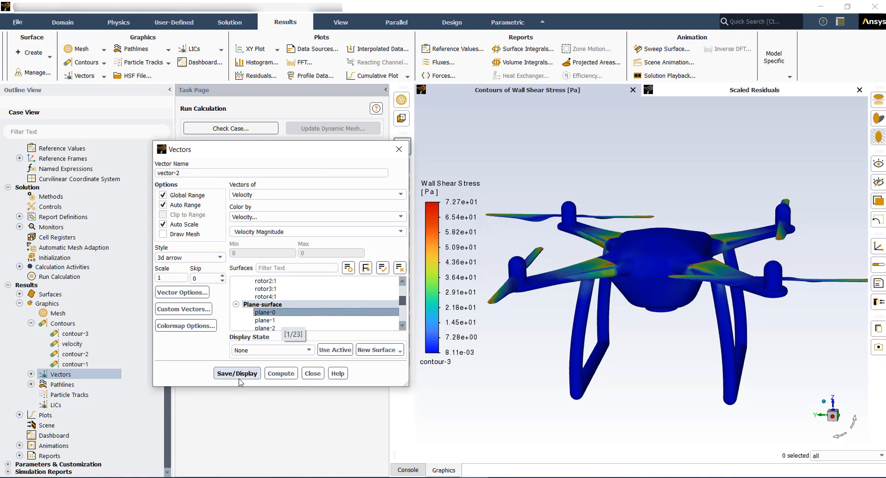
click(236, 373)
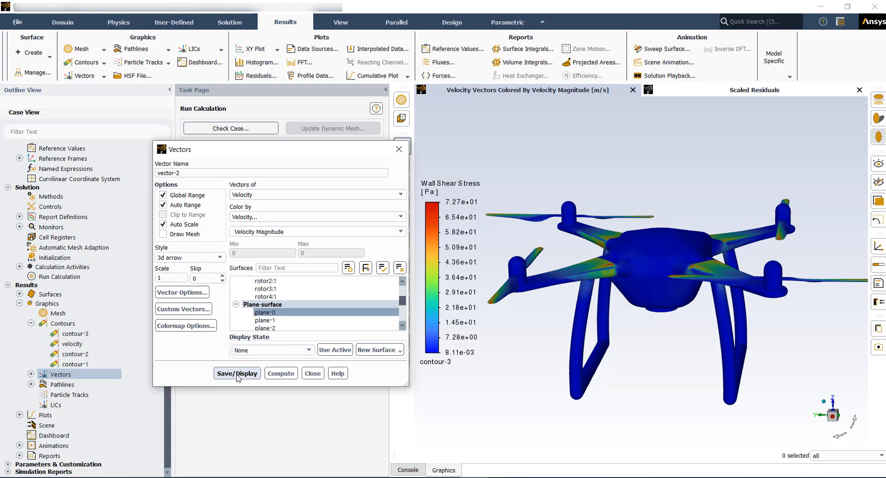
click(237, 372)
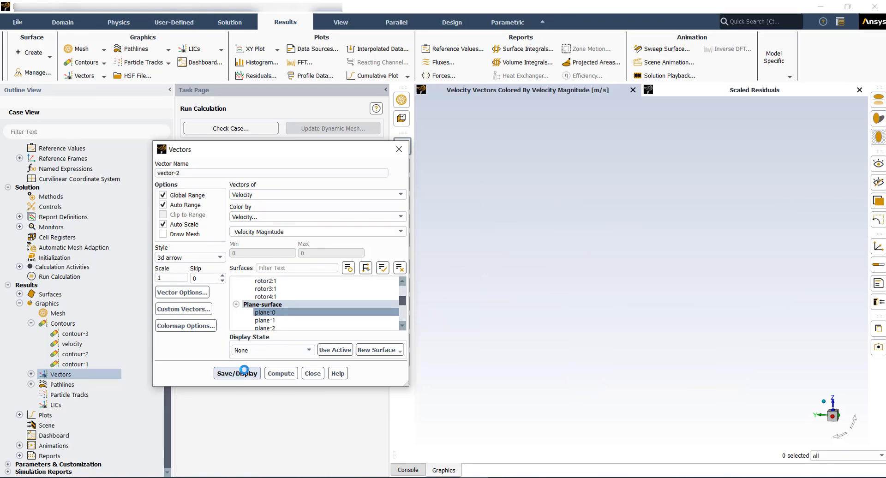
click(237, 372)
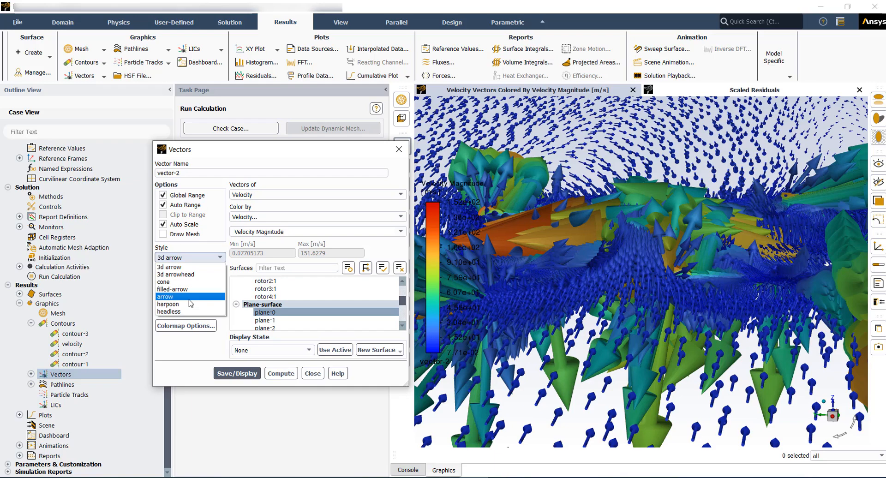
click(236, 373)
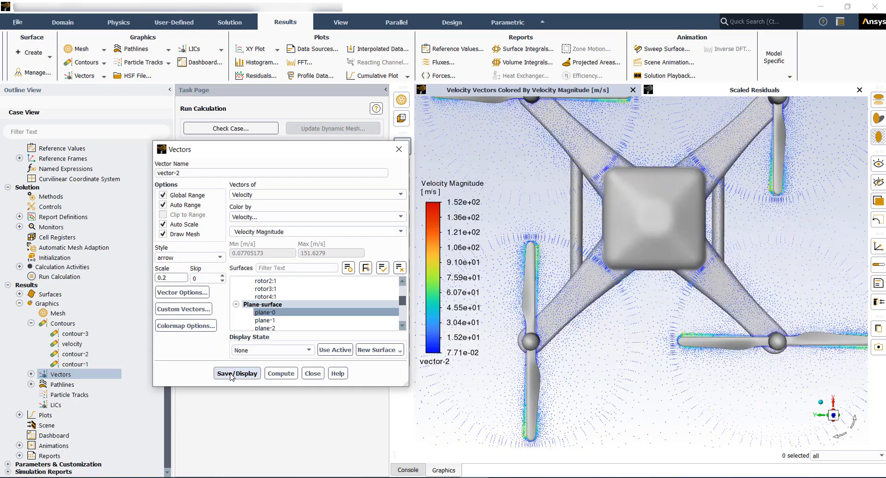
click(237, 373)
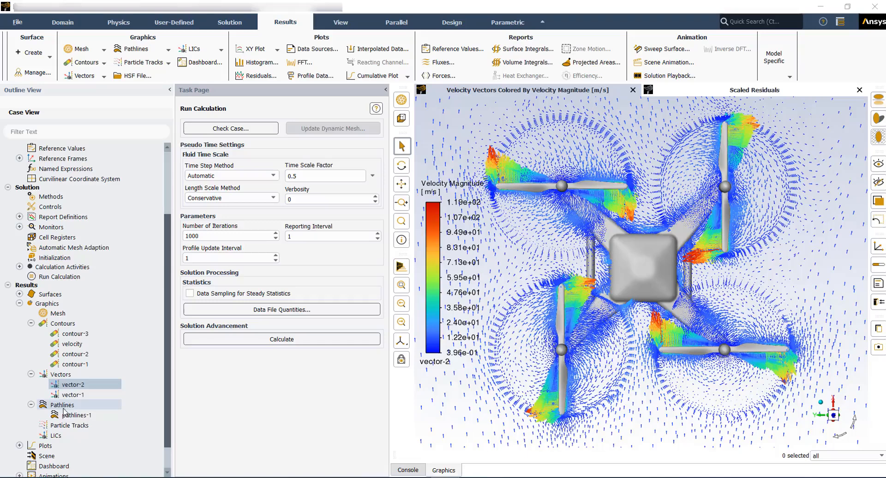
Step: Display pathlines-2 from rotor1–4 walls with path skip 5 and mesh drawn
double_click(62, 405)
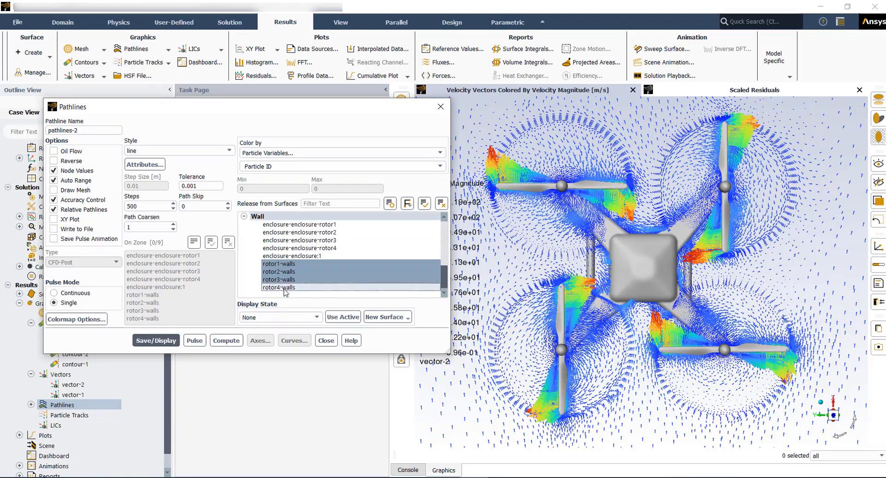
click(279, 287)
text(5)
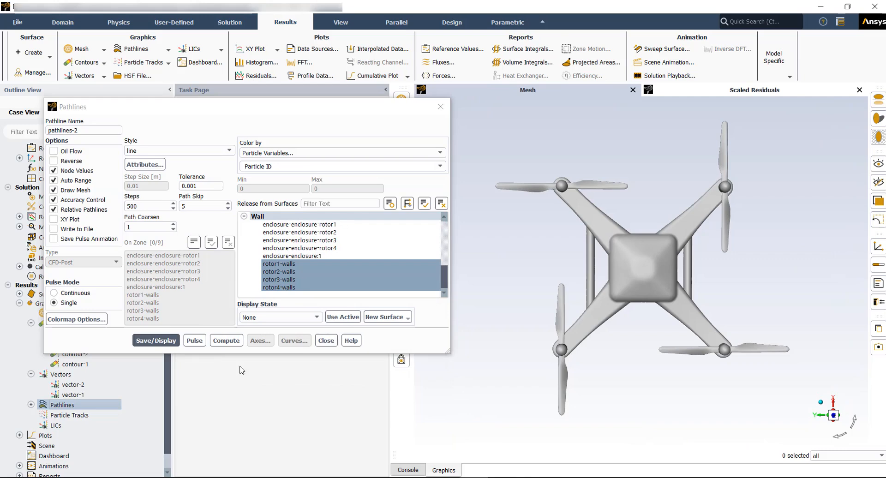
click(156, 340)
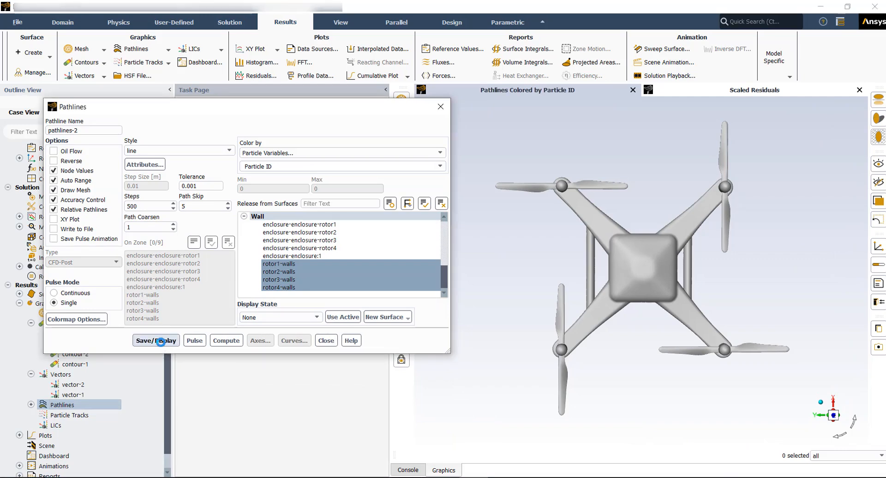
click(156, 340)
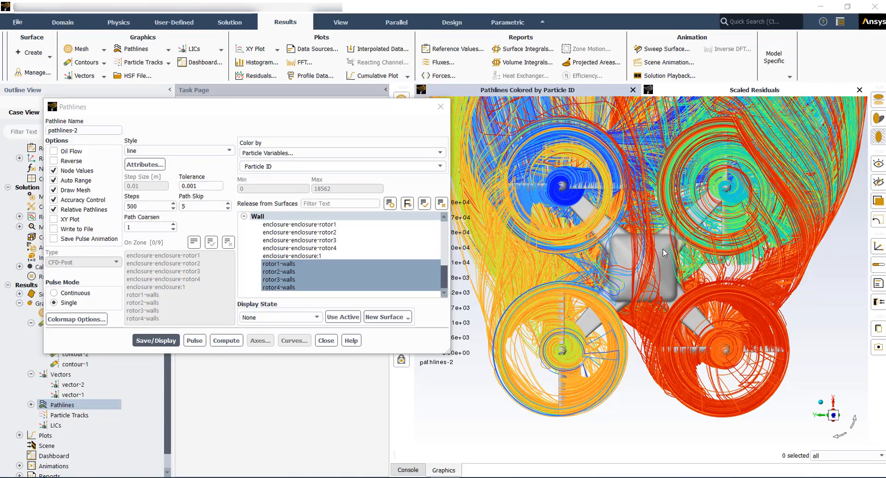
mouse_move(676, 349)
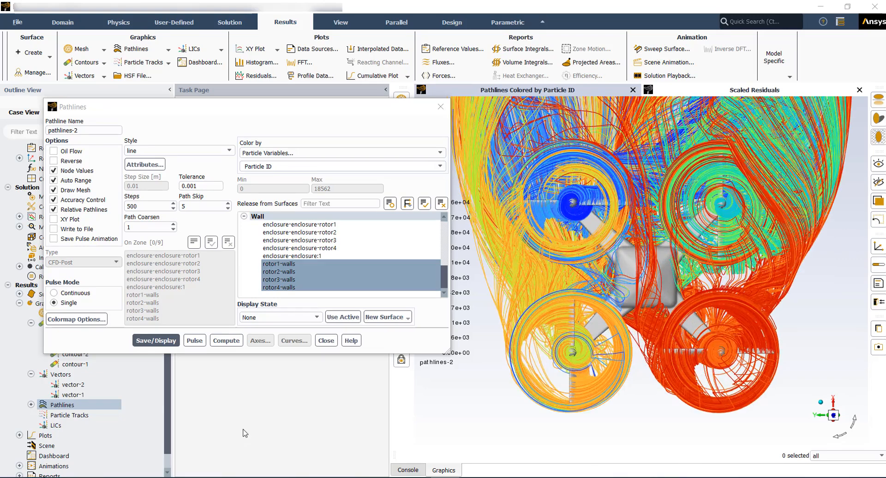
mouse_move(441, 106)
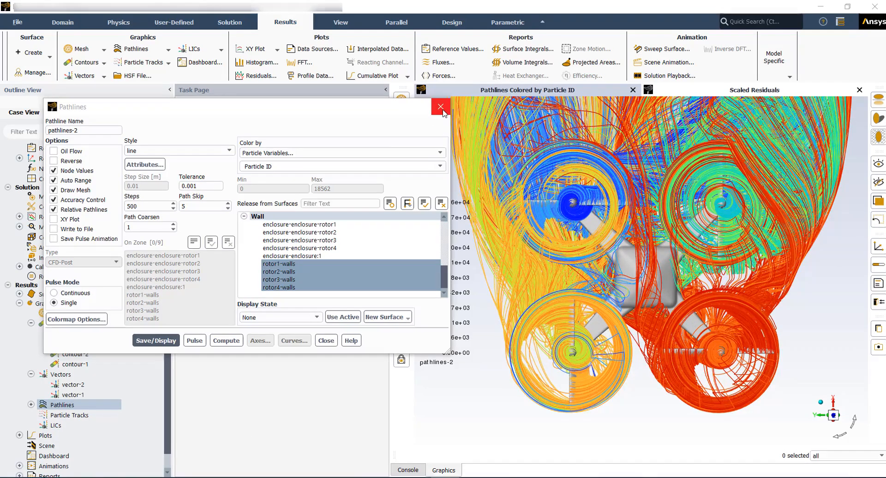
click(440, 106)
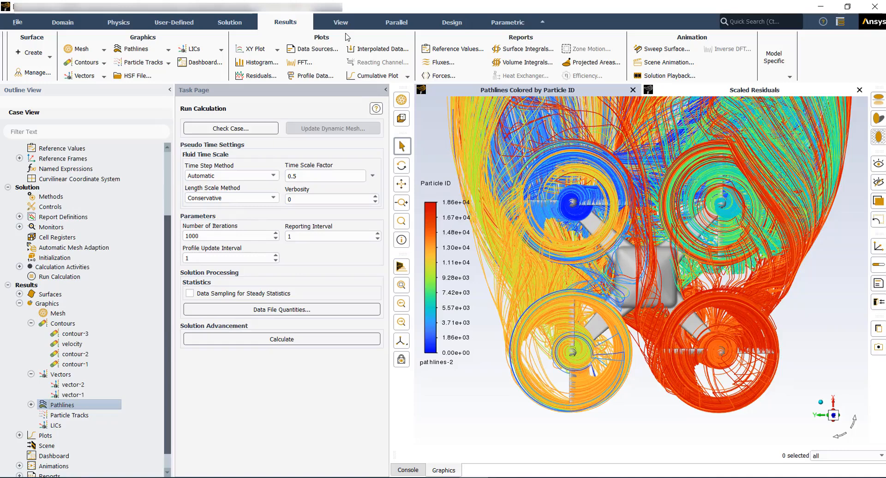
mouse_move(451, 54)
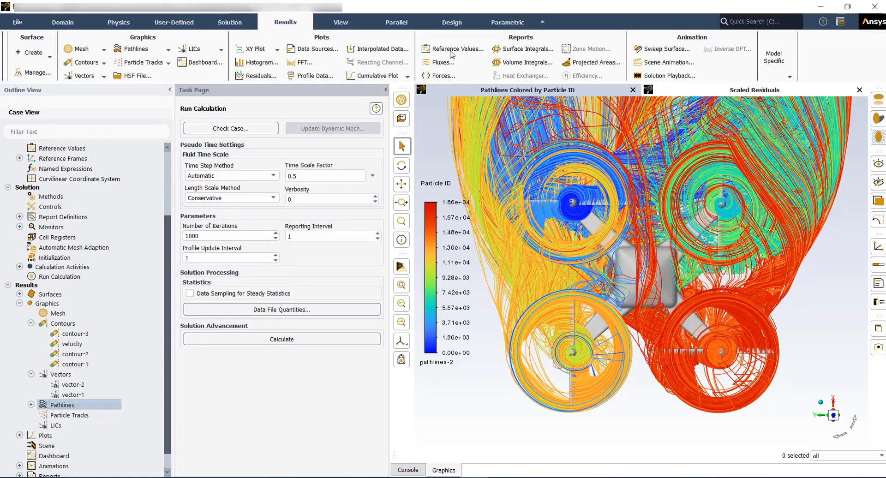
mouse_move(529, 59)
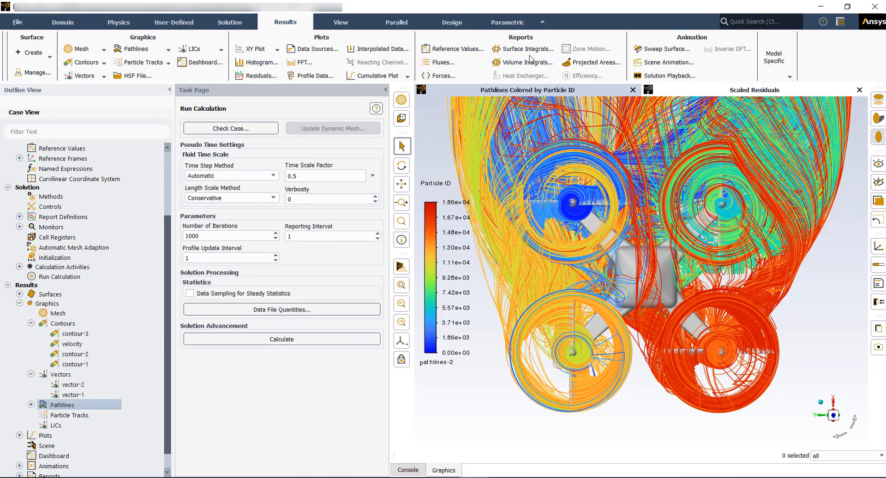
Step: Compute area-weighted average wall shear stress on rotor1–4 walls, about 10.45 Pa
click(524, 48)
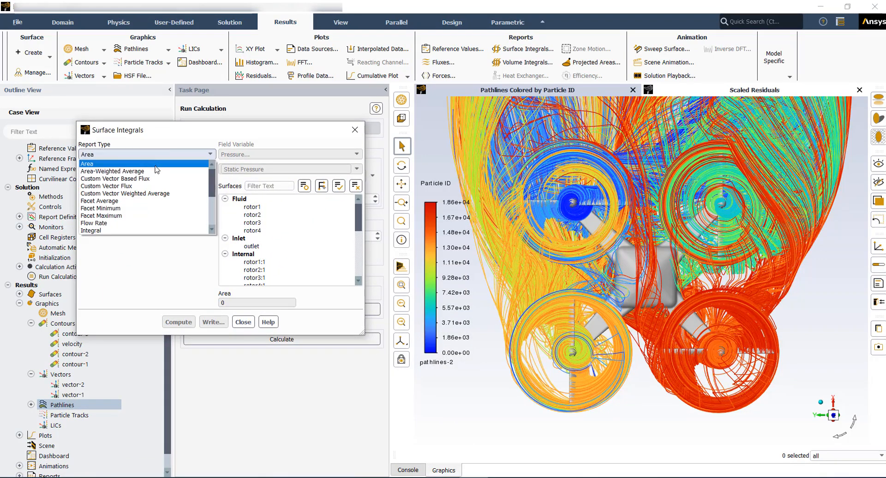
click(112, 171)
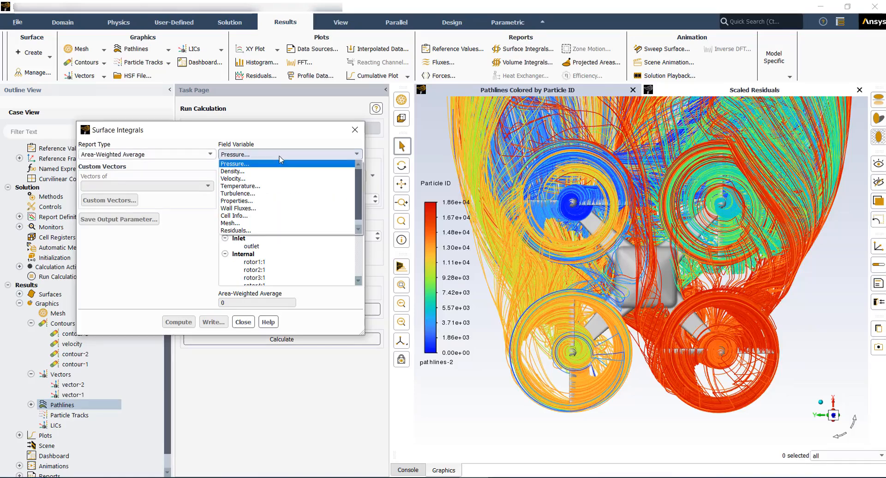
click(237, 208)
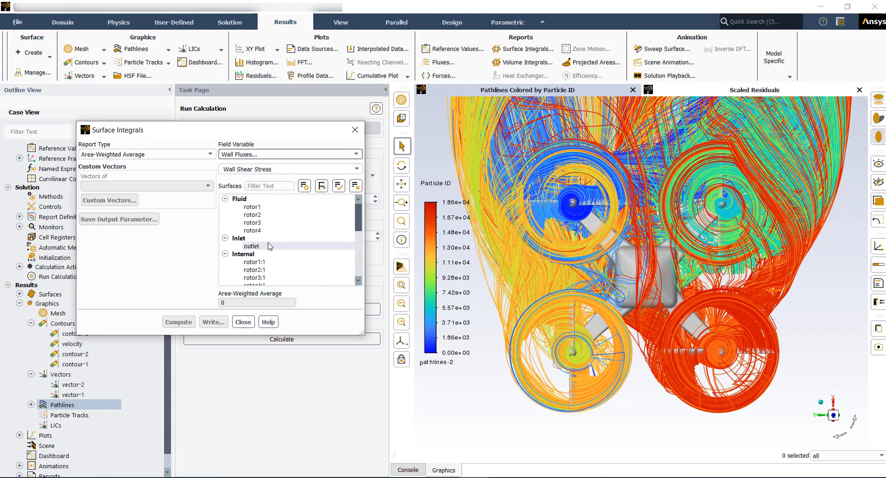
scroll(down, 3)
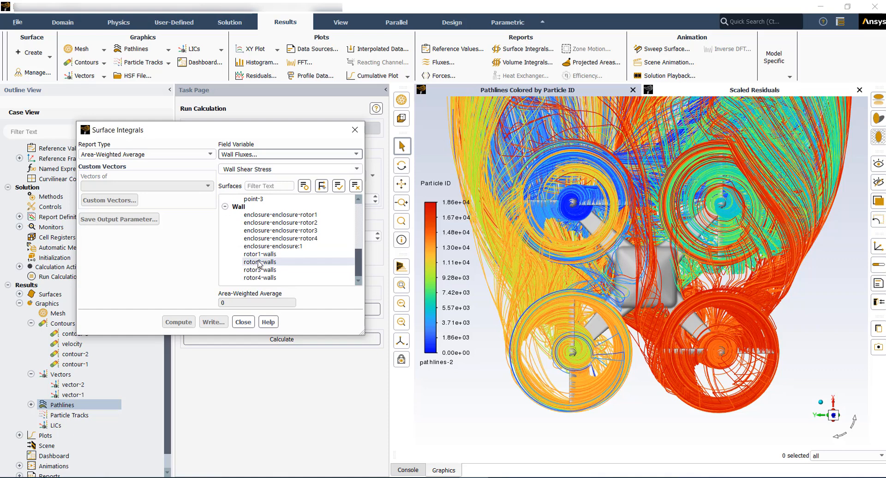
click(259, 277)
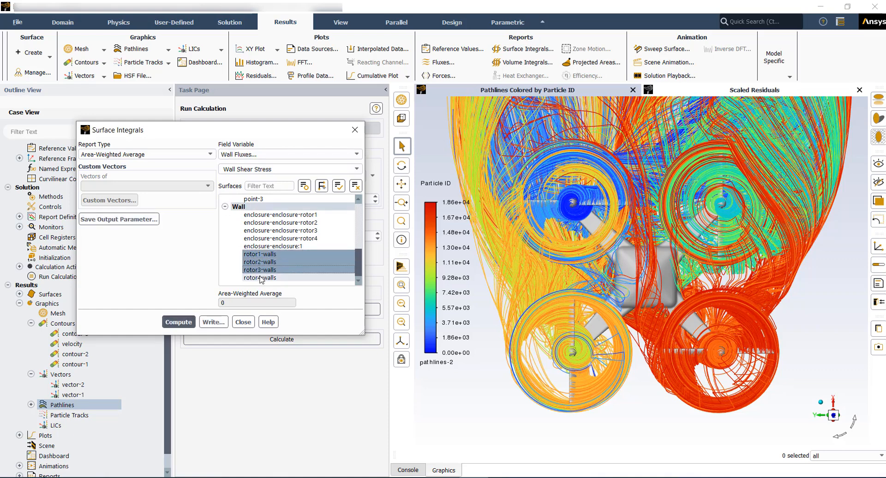
click(259, 277)
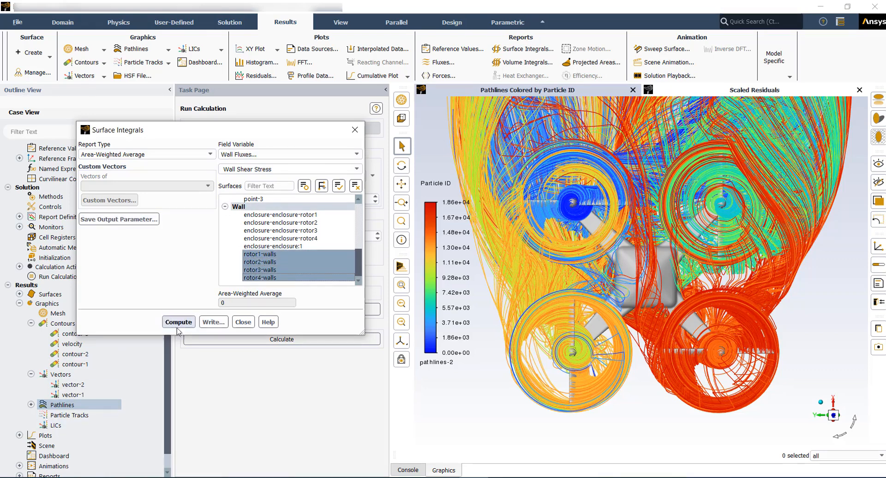
click(179, 321)
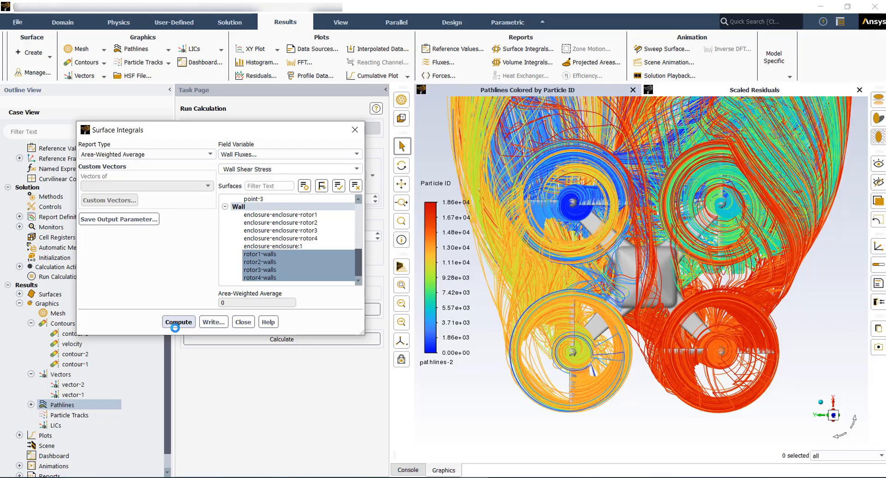
click(179, 321)
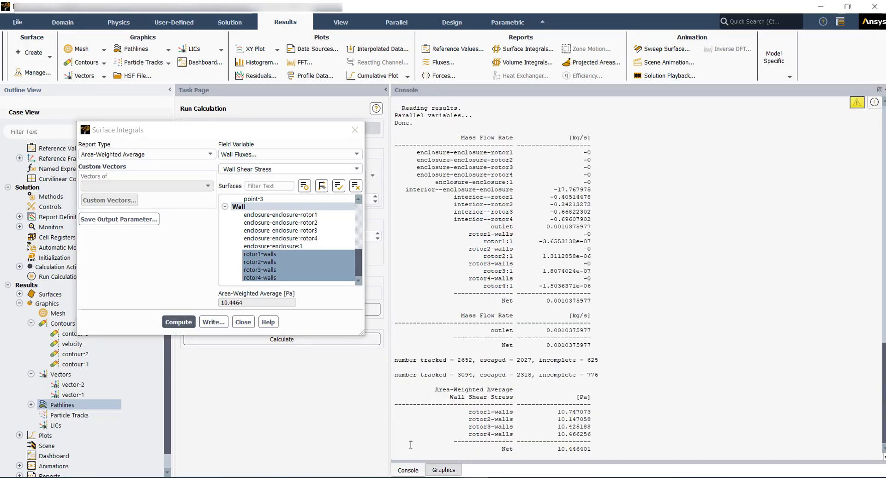
mouse_move(355, 129)
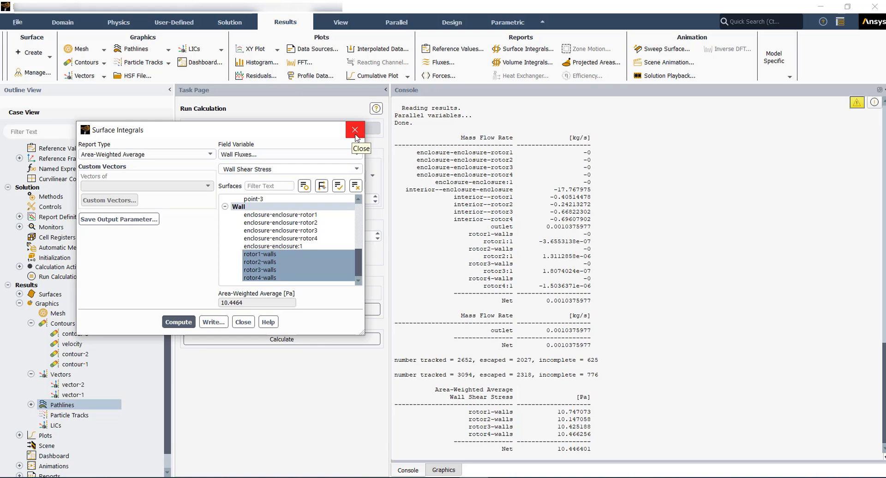
click(354, 130)
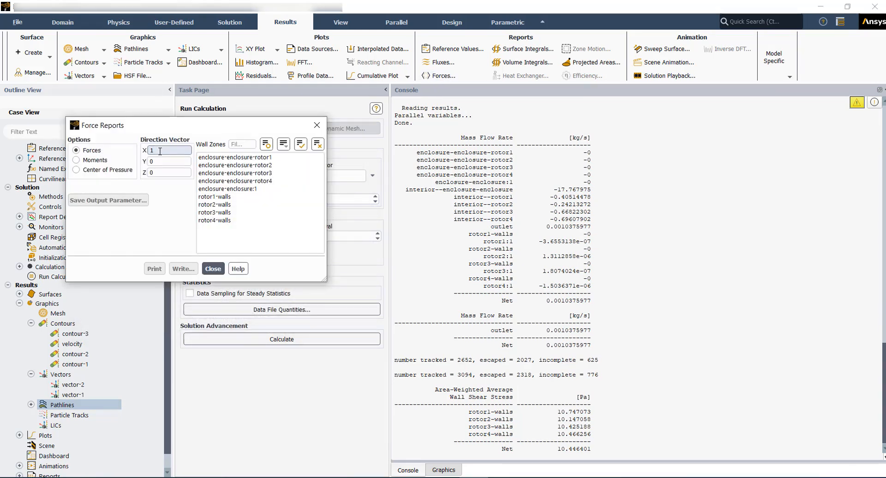
mouse_move(160, 151)
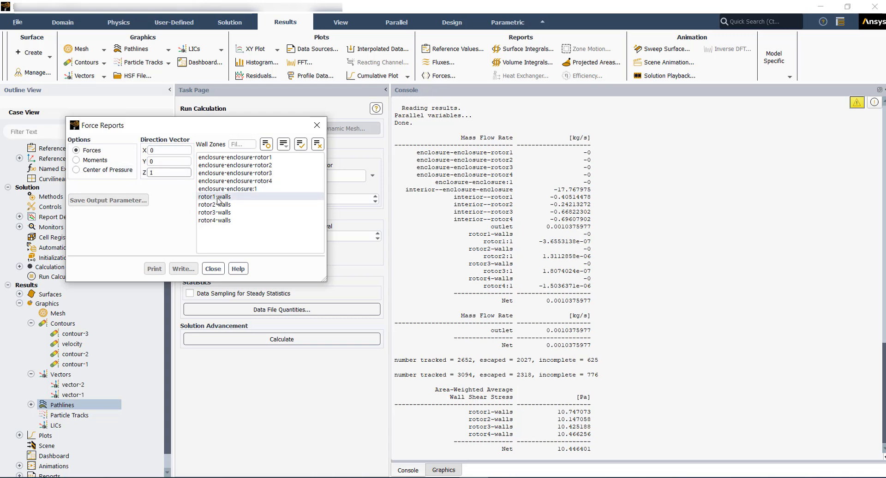
Step: Print Z-direction forces on the four rotor walls (~14.39 N), then pick rotor1-walls for moments
click(214, 196)
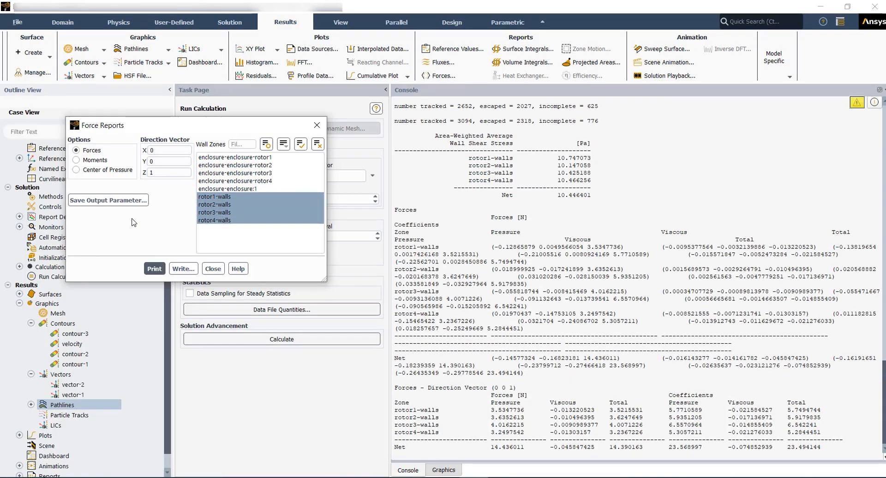
click(76, 159)
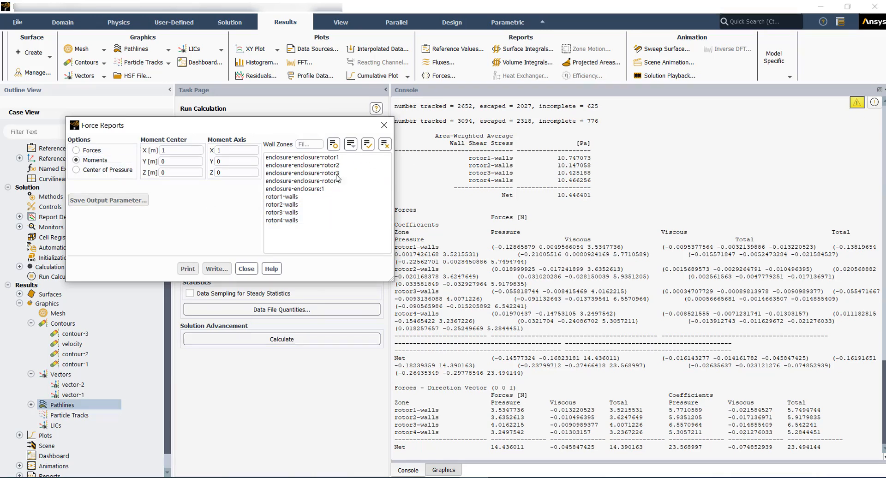
click(281, 197)
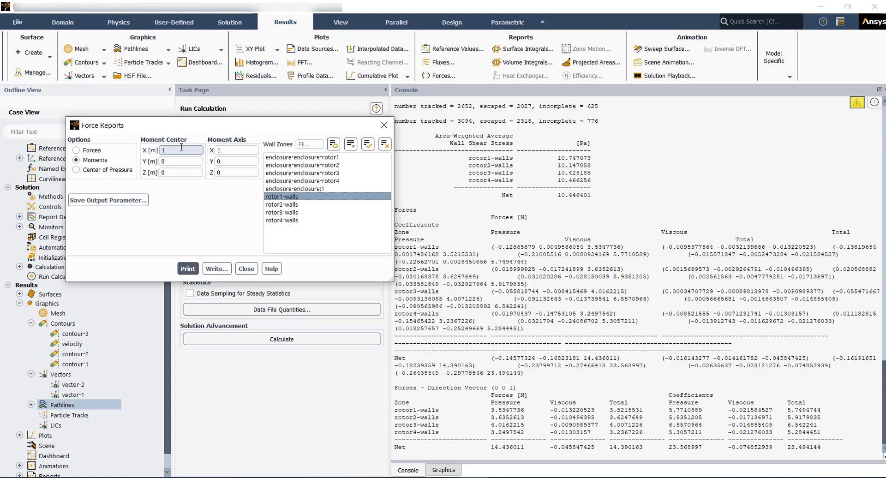